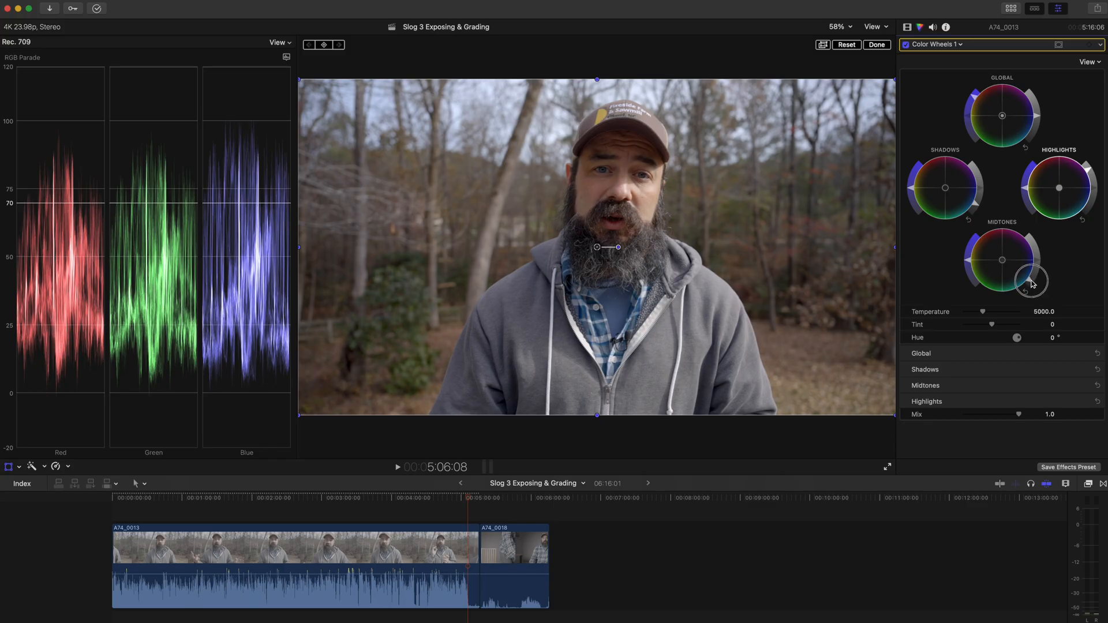
# Step: Lower the Midtones wheel brightness slightly on the S-Log3 clip, checking the RGB Parade
pyautogui.moveTo(1029, 281); pyautogui.dragTo(1025, 287)
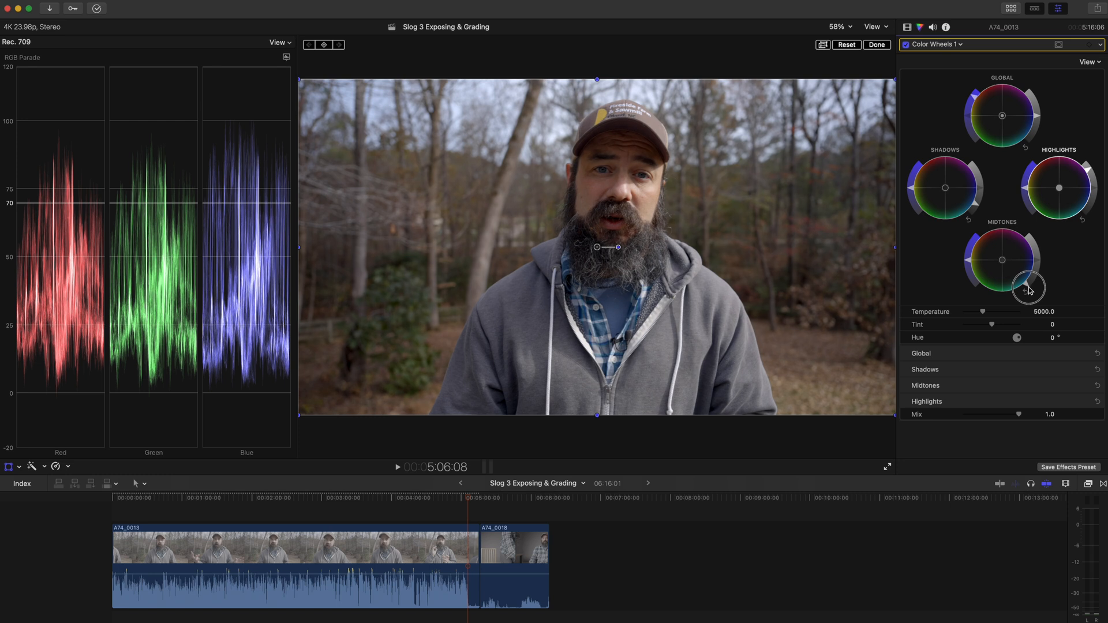